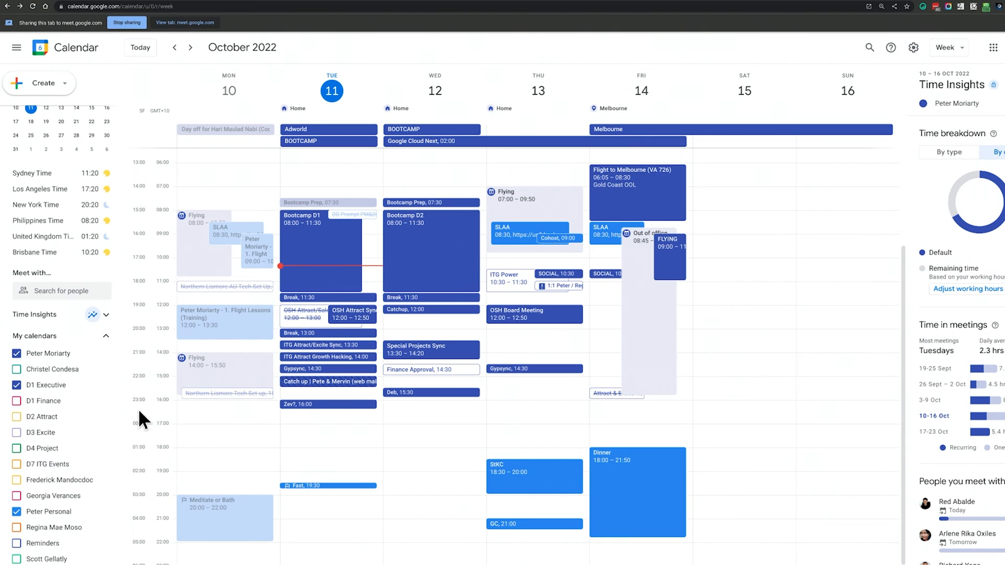
Start a brand-new calendar from the add-calendar options beside Other calendars
scroll(down, 3)
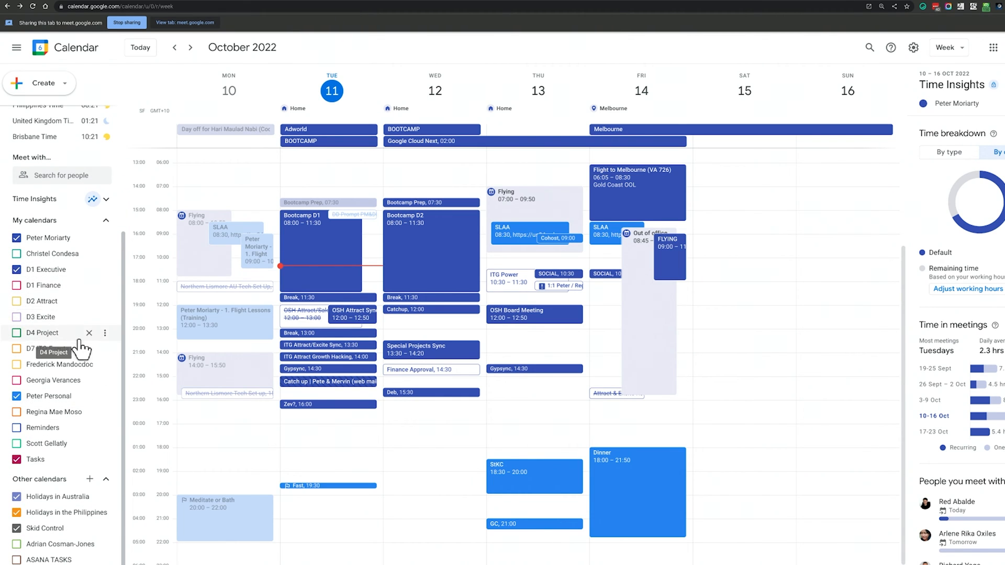
mouse_move(77, 296)
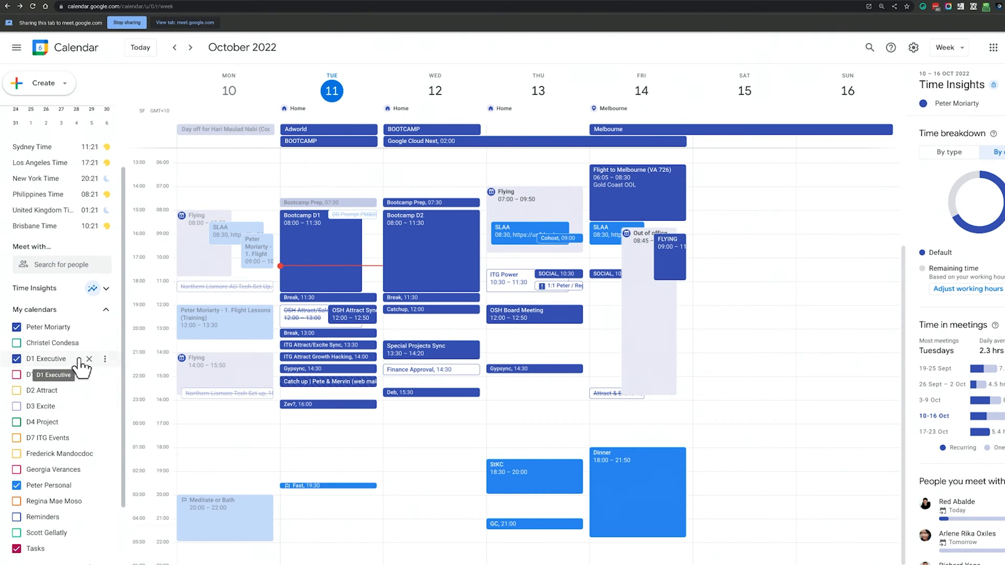
scroll(down, 3)
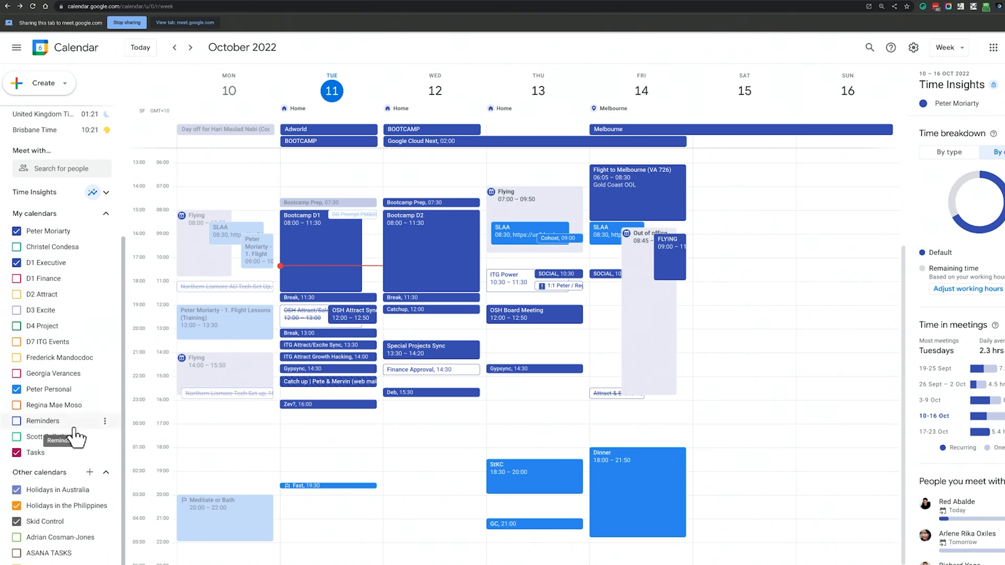
click(90, 472)
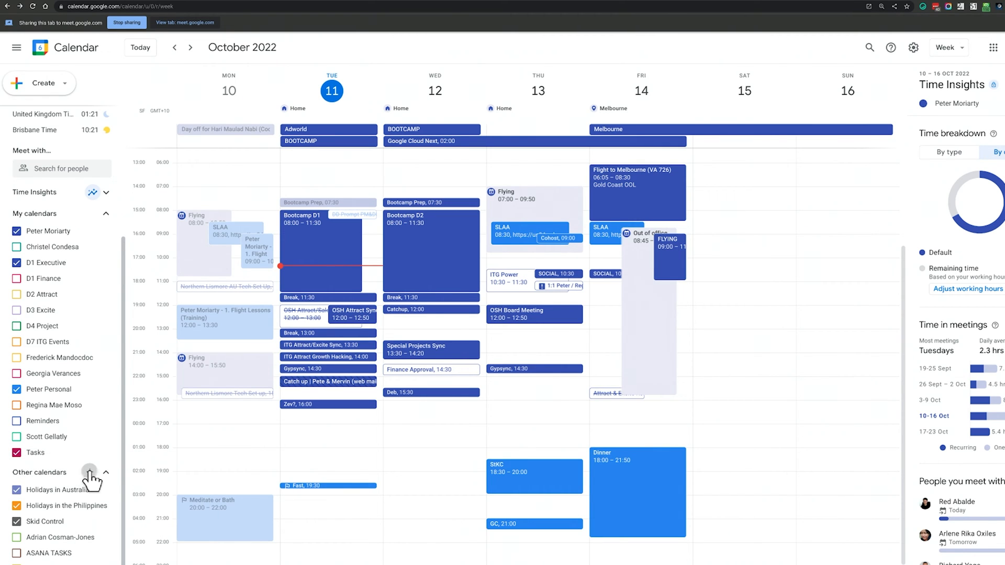
click(90, 476)
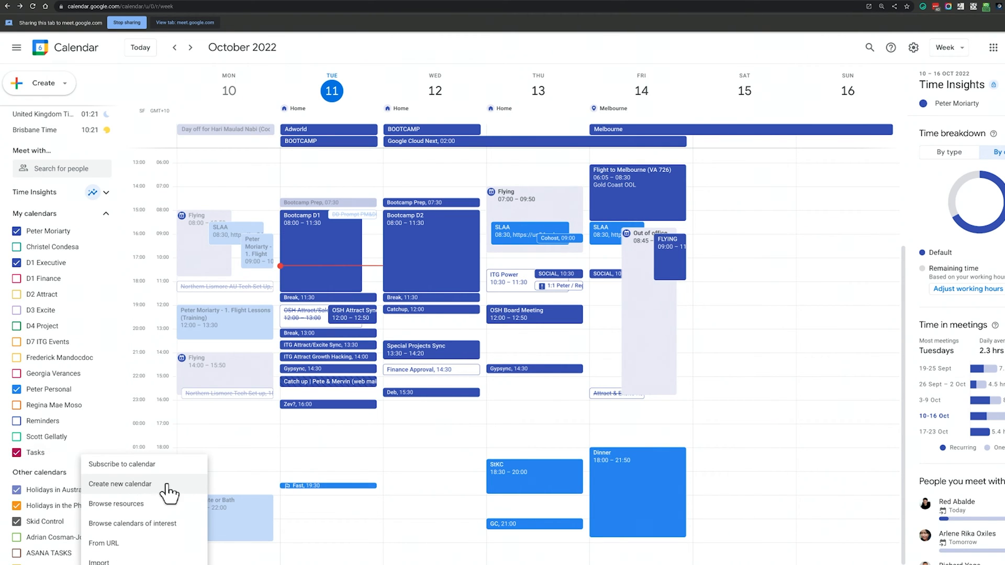
click(119, 484)
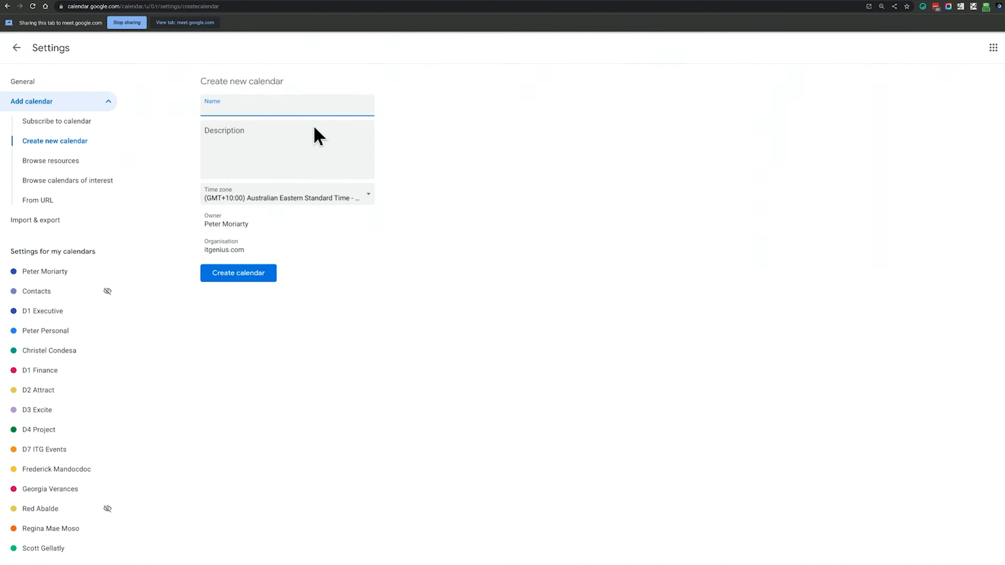
Name the calendar 'Team Events' and create it
click(287, 108)
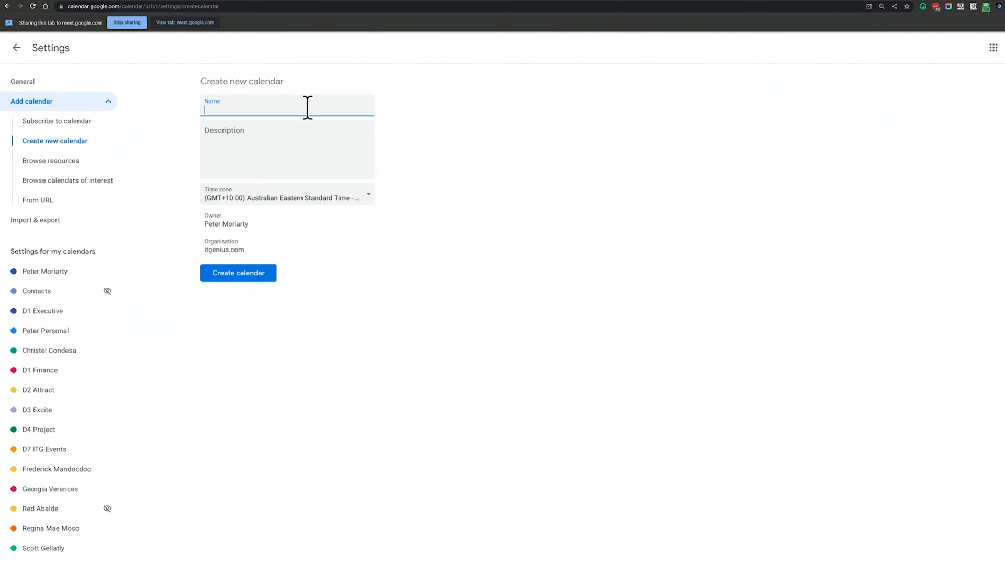
text(Team Events)
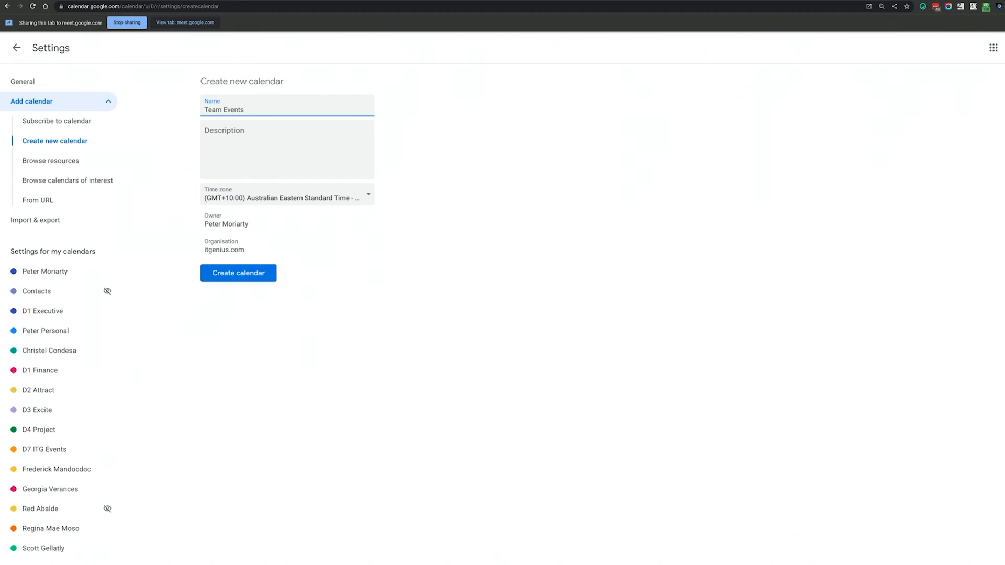
mouse_move(304, 273)
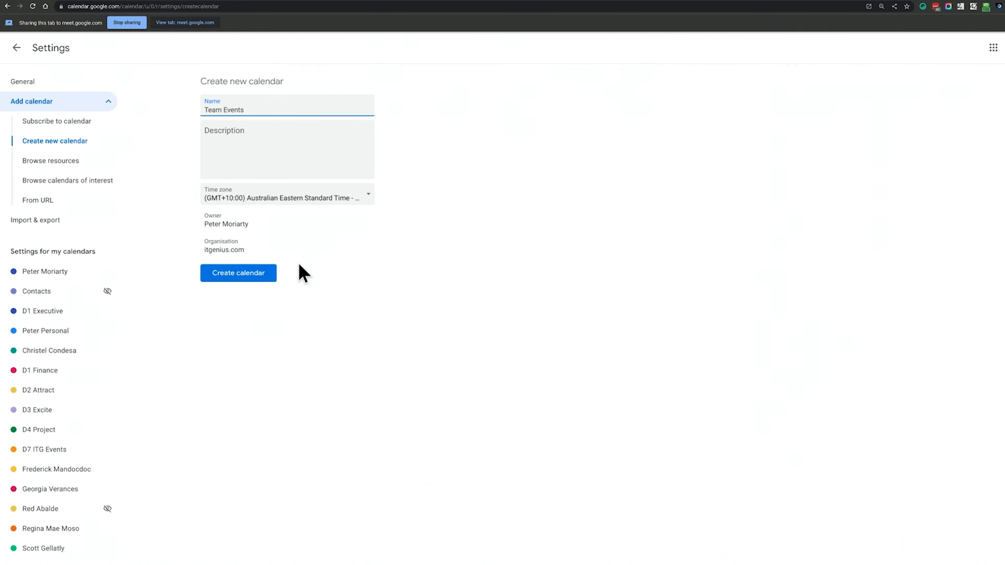
mouse_move(238, 273)
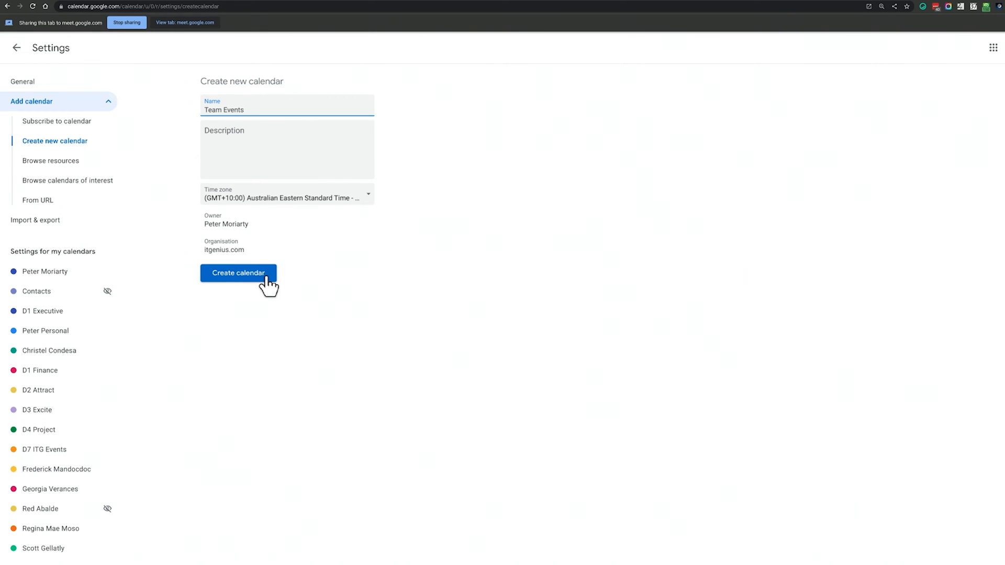
click(238, 272)
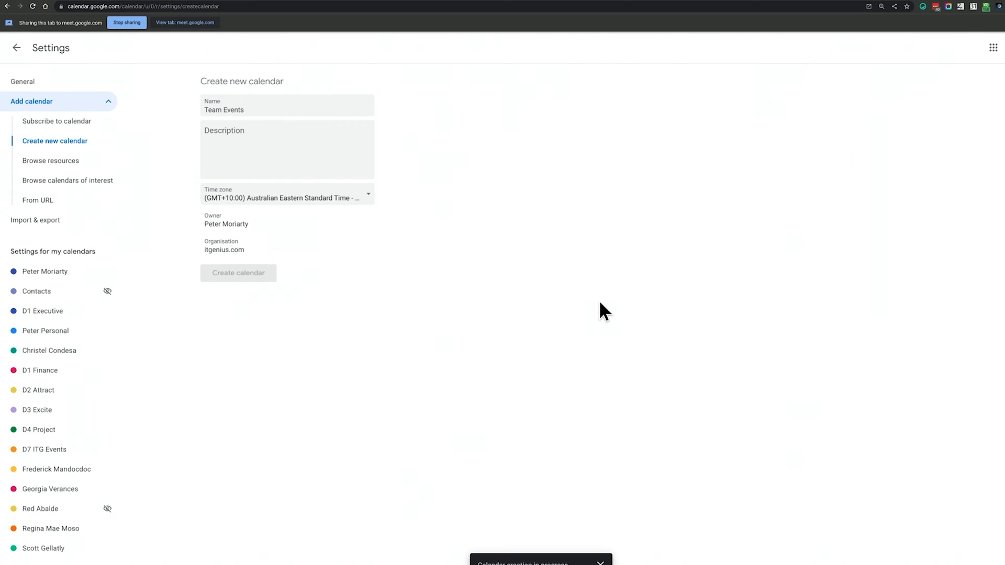
click(238, 272)
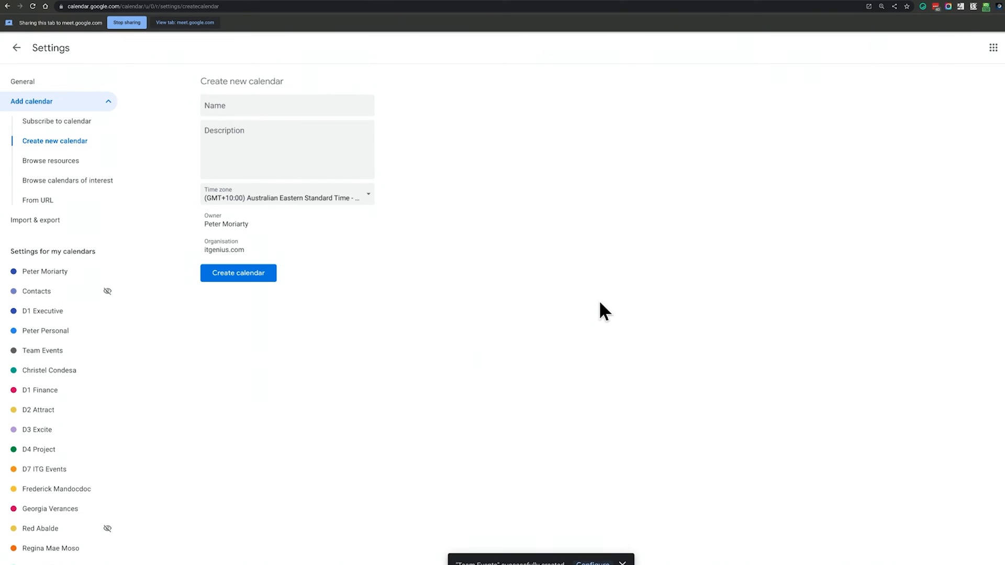
mouse_move(43, 351)
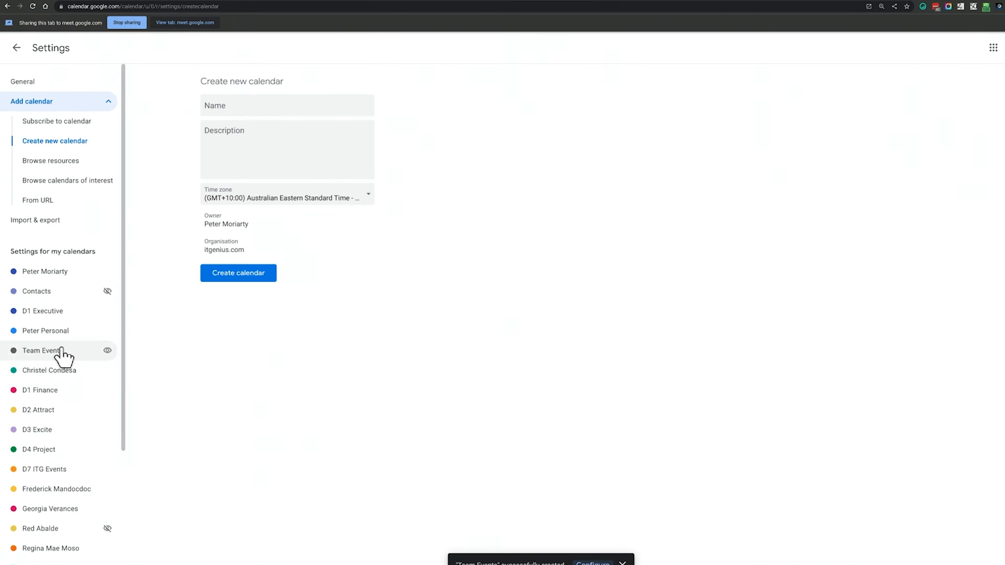
Prefix the calendar name with 'TEST' in its settings and move down to Access permissions
click(43, 349)
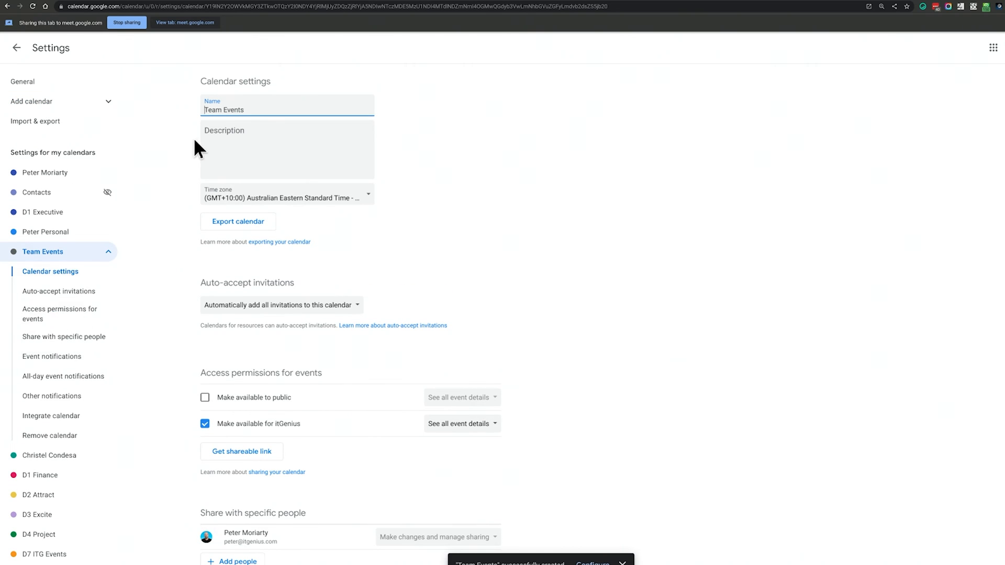
text(TEST)
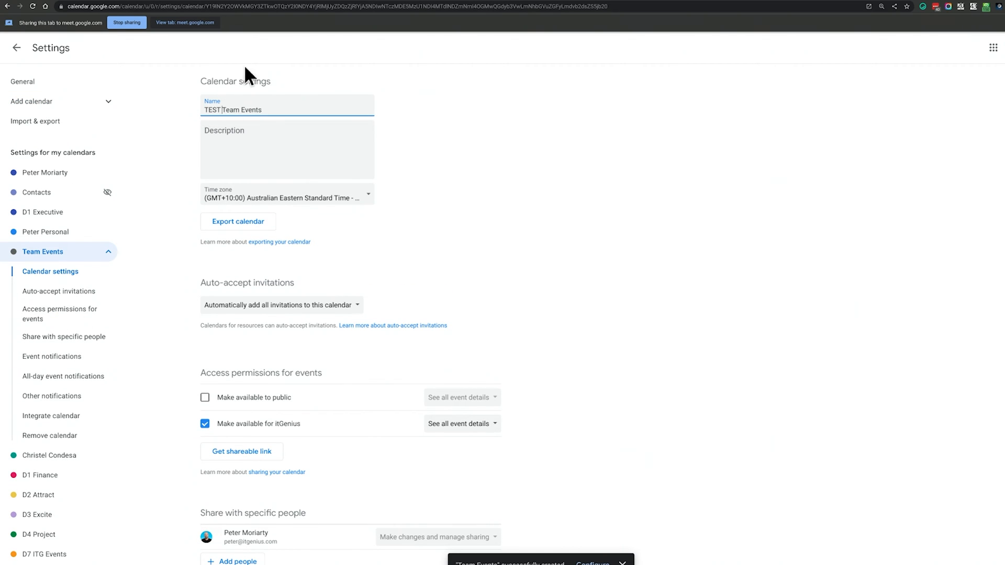
scroll(down, 3)
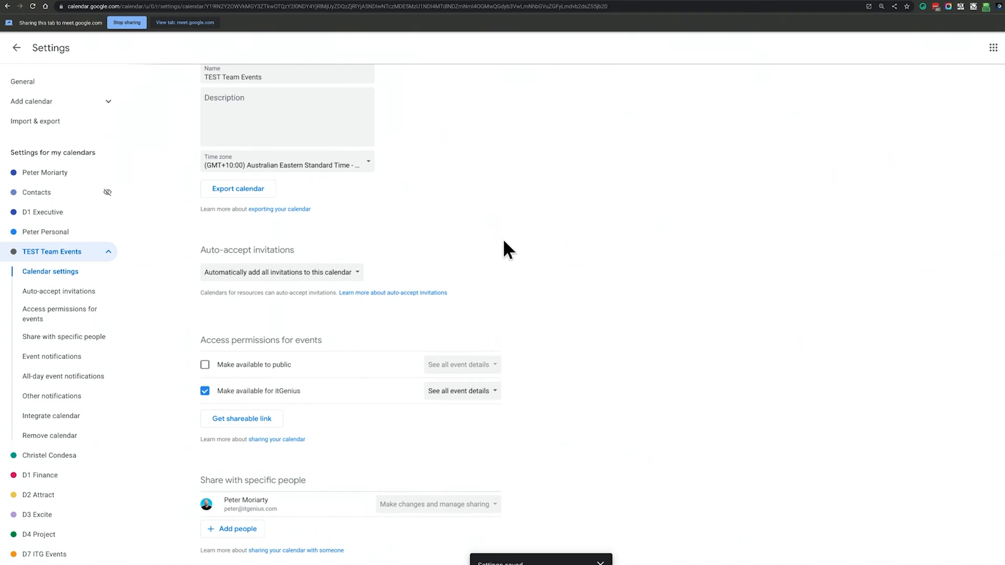
scroll(down, 3)
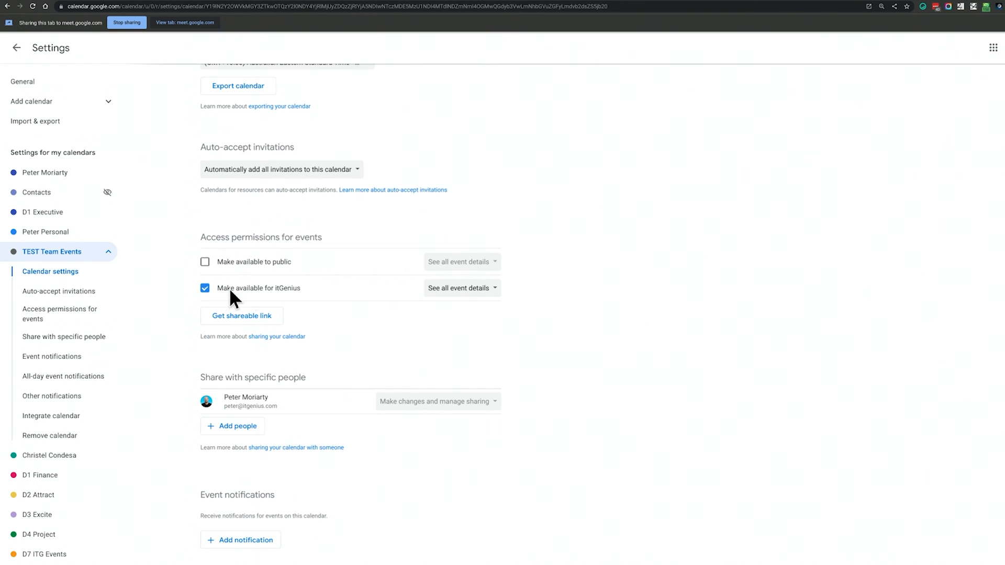
mouse_move(387, 295)
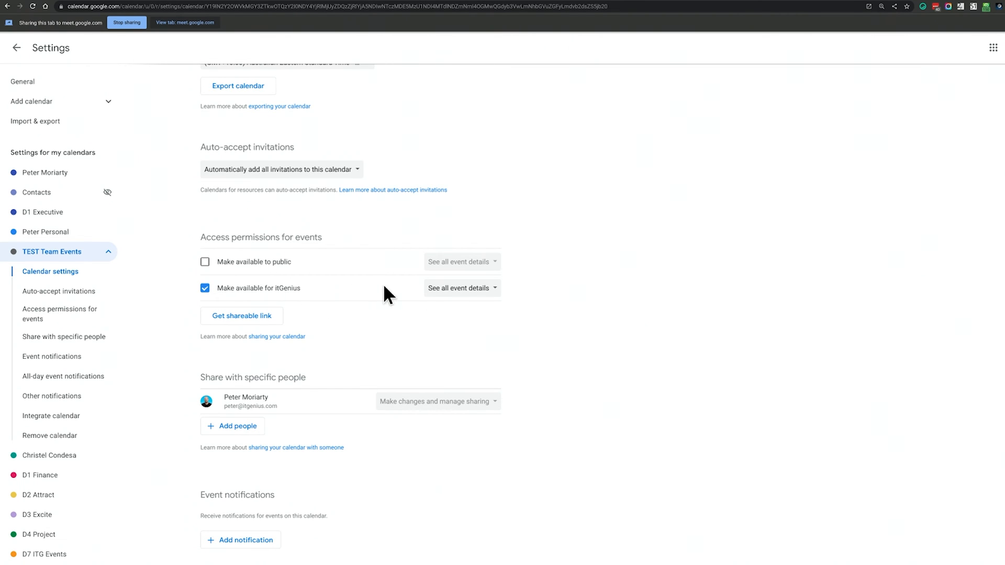
mouse_move(596, 295)
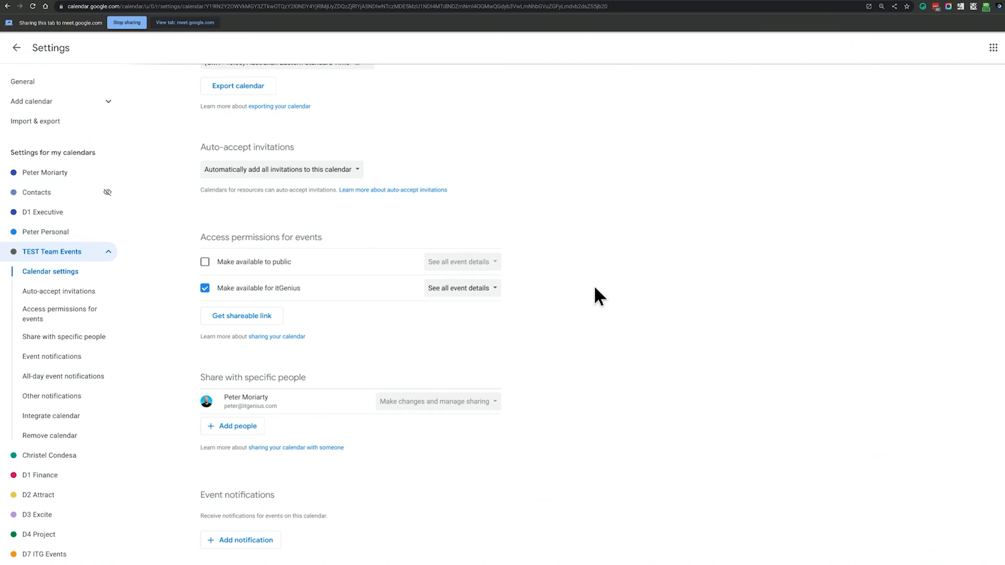
mouse_move(382, 345)
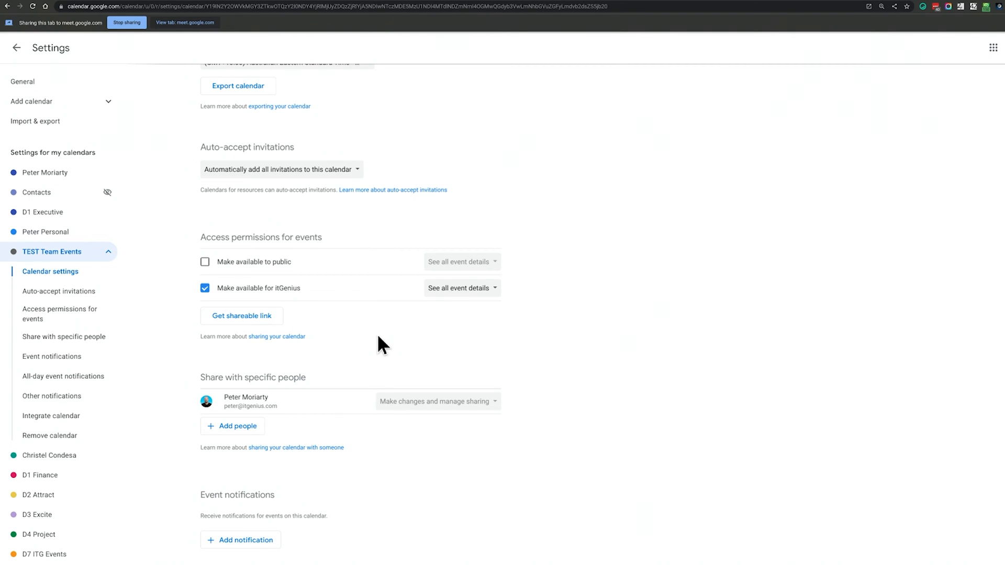
Share TEST Team Events with the whole itGenius organisation, showing all event details
click(204, 288)
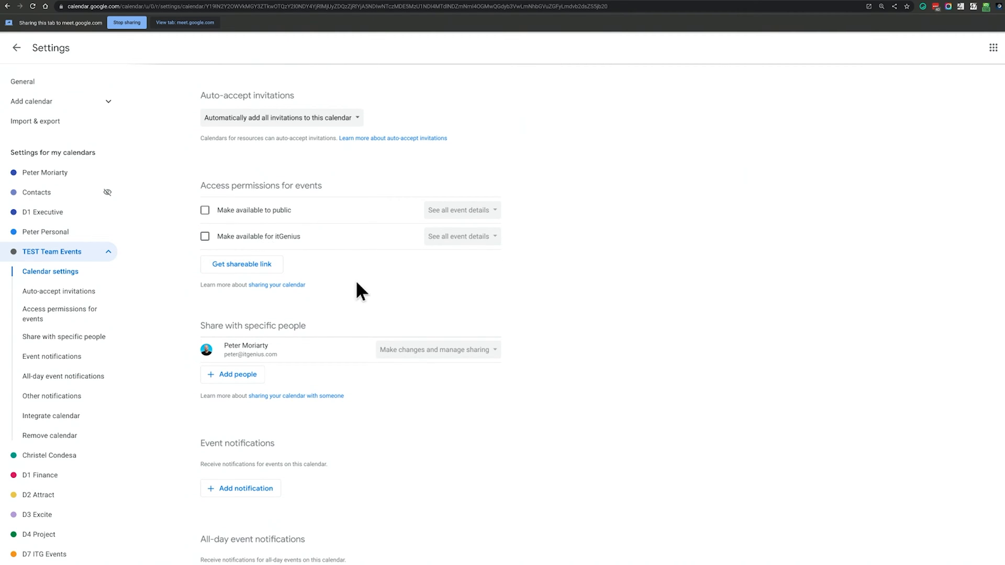
mouse_move(238, 374)
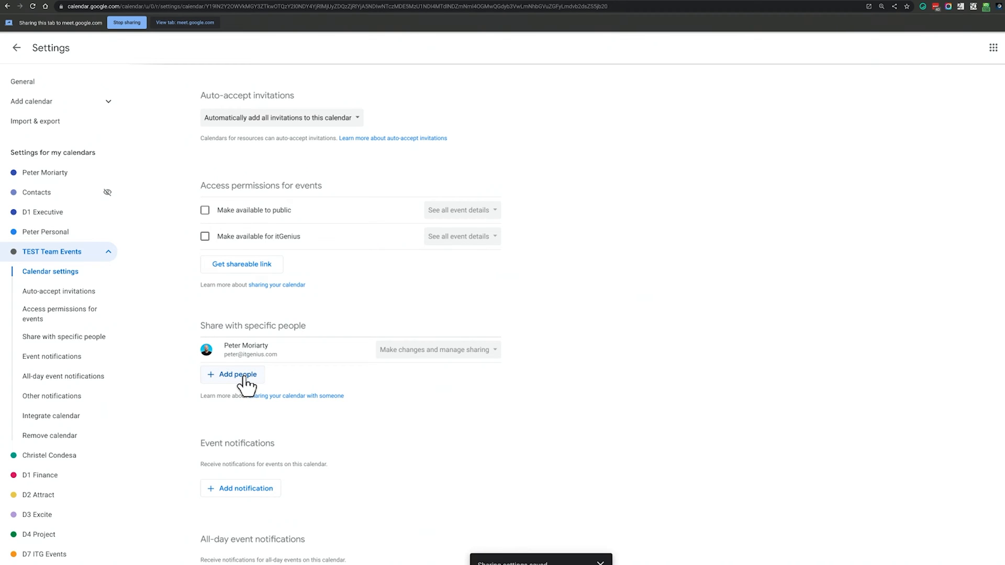
mouse_move(268, 244)
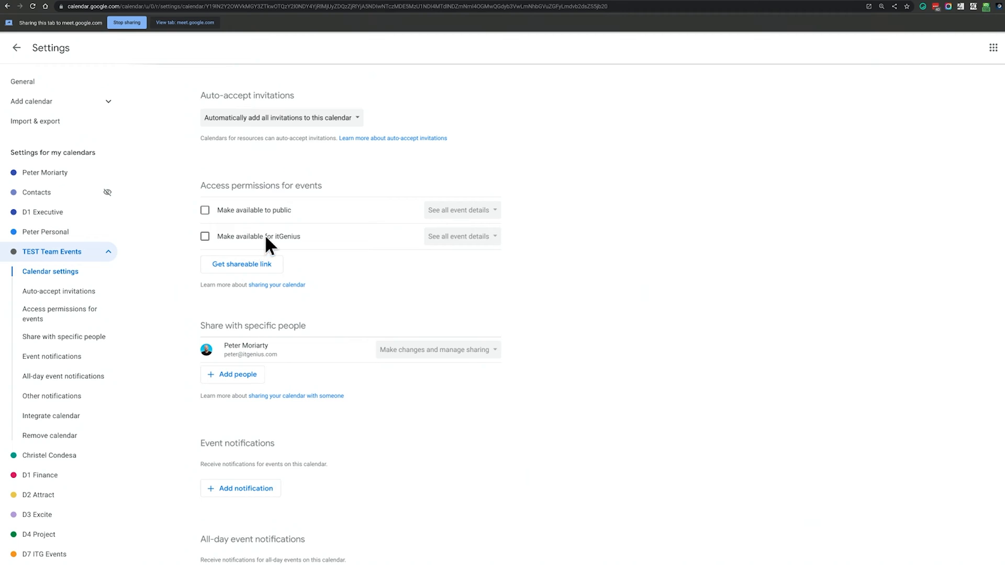
click(204, 235)
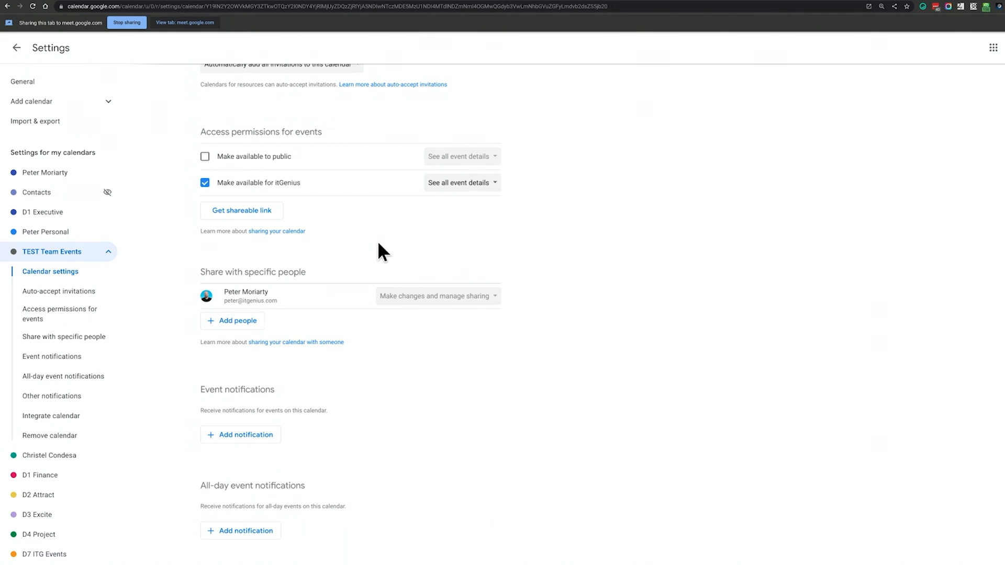
scroll(up, 3)
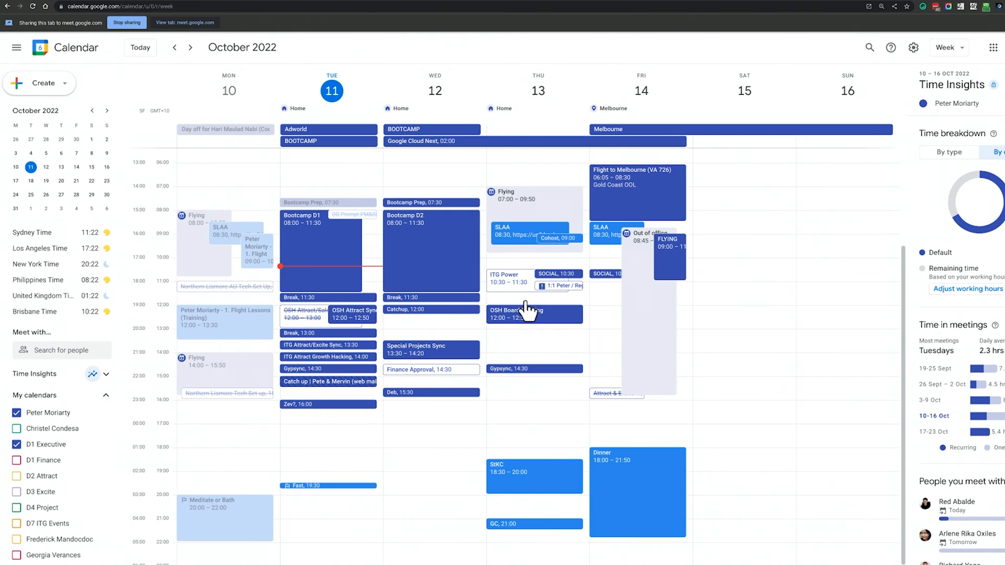
mouse_move(433, 414)
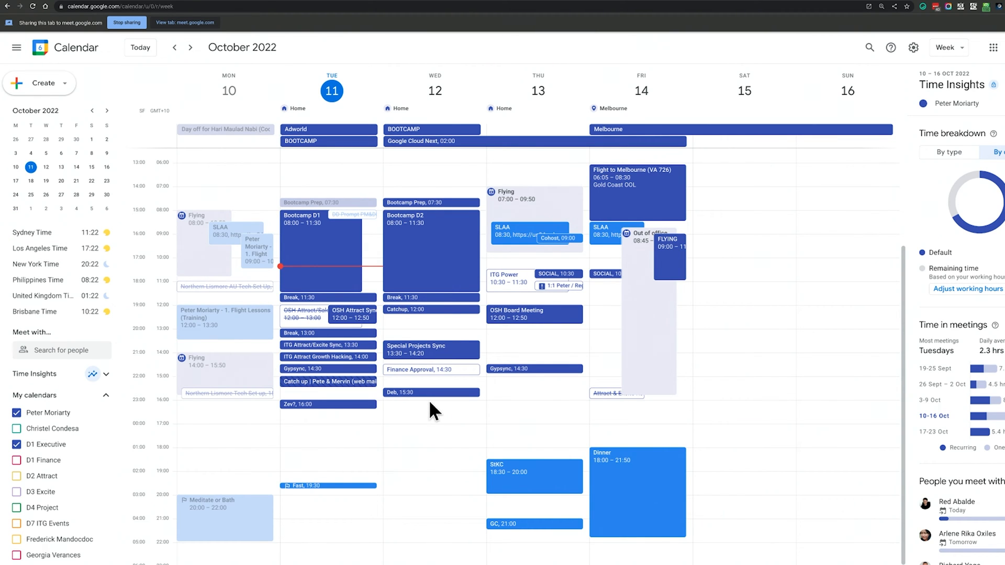
mouse_move(544, 339)
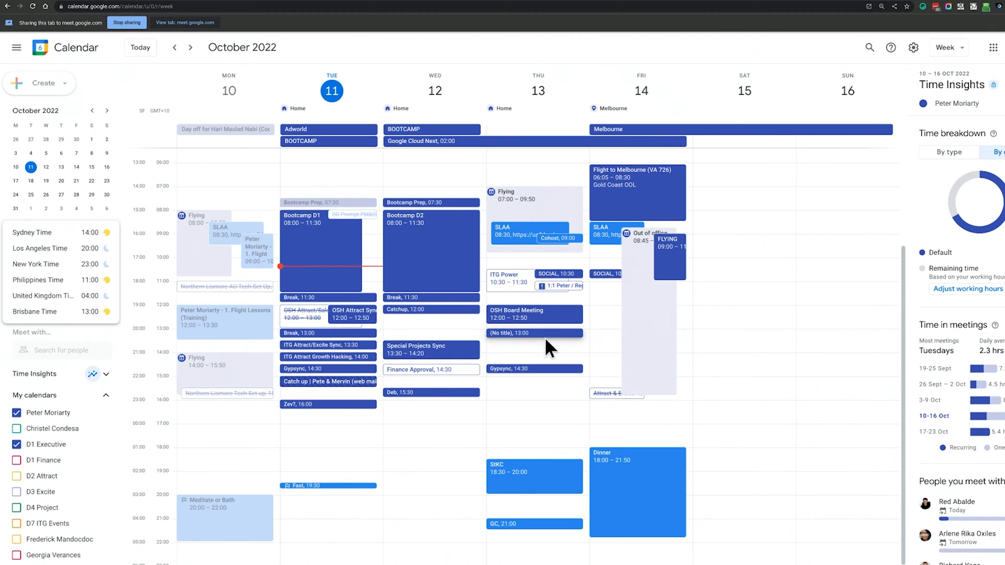
Start a Team Sync event on Thursday 13 October at 13:00 in TEST Team Events
click(534, 333)
text(Team Sync)
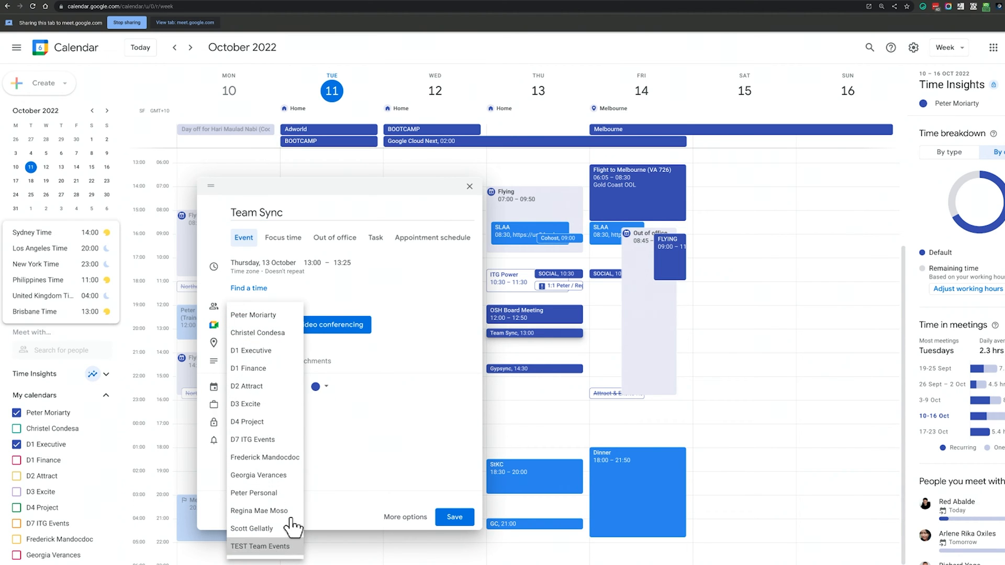
click(453, 516)
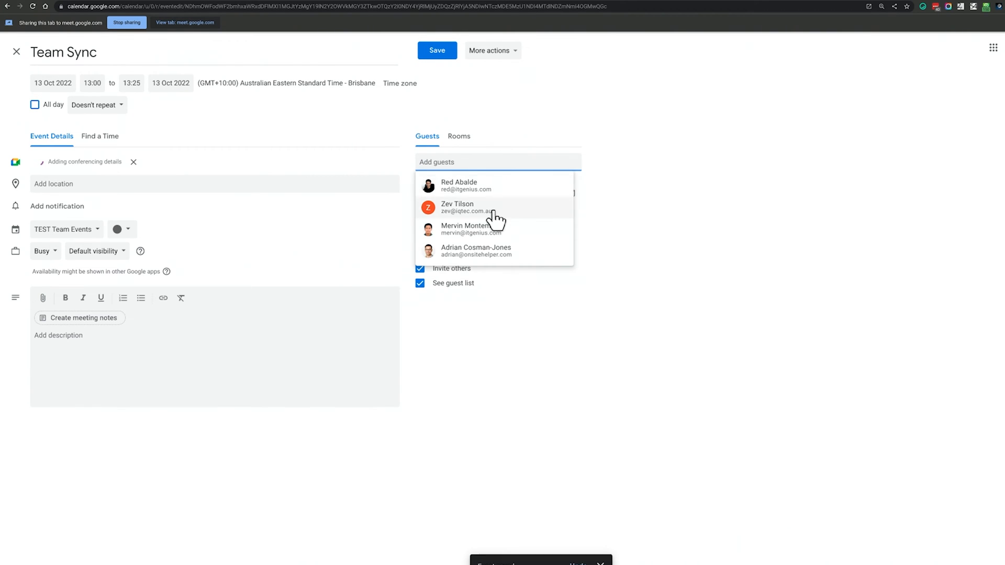
click(458, 186)
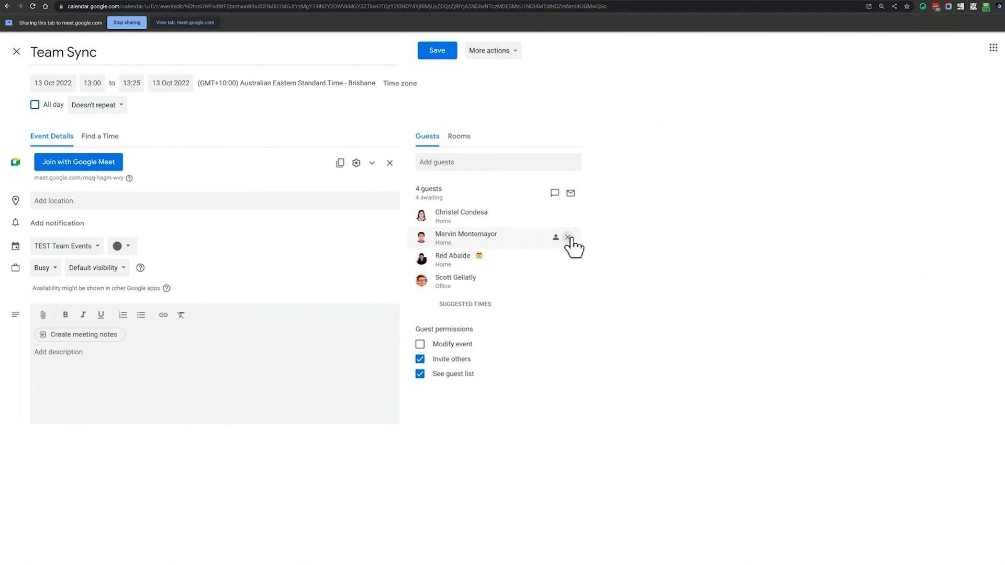
click(437, 50)
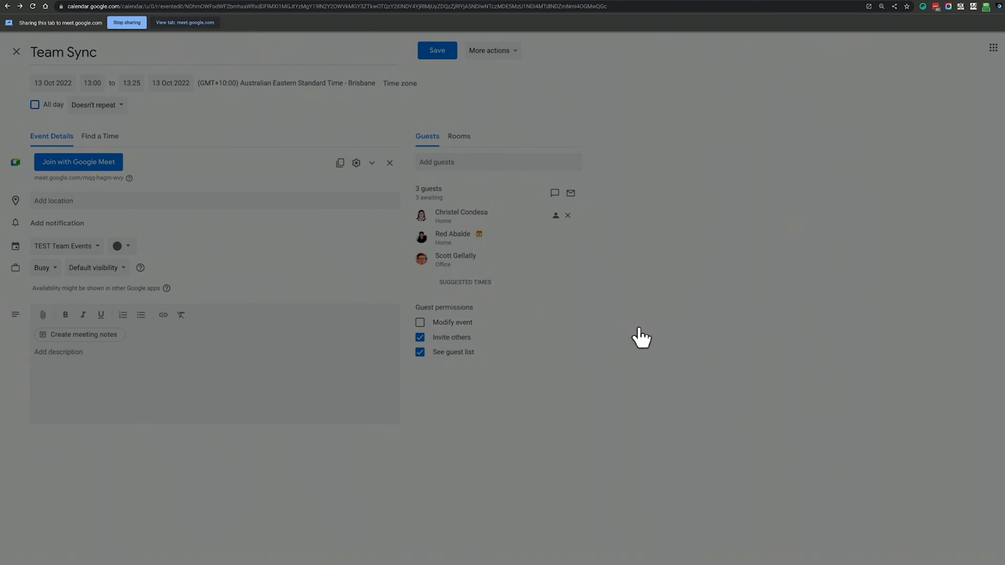
click(16, 53)
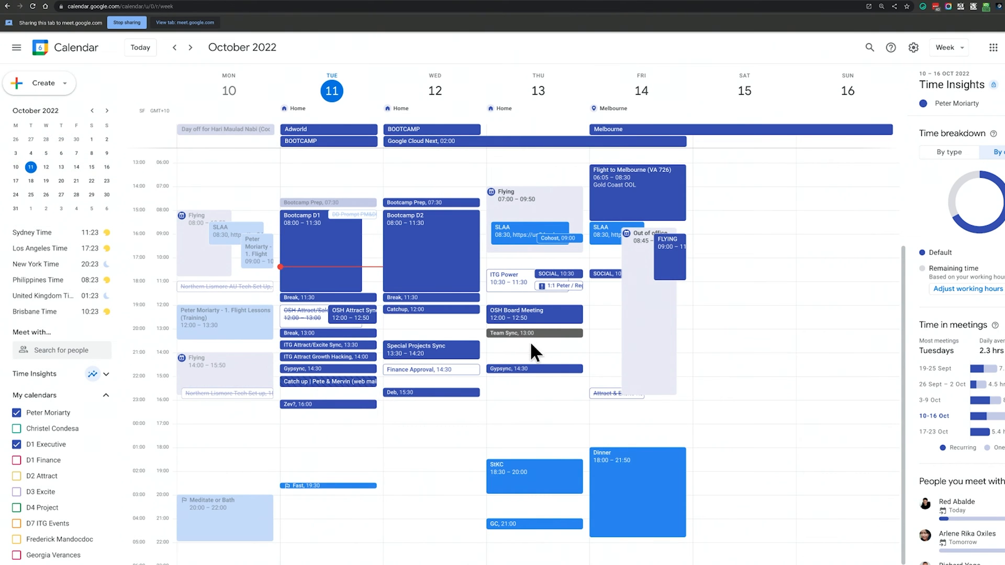
mouse_move(582, 182)
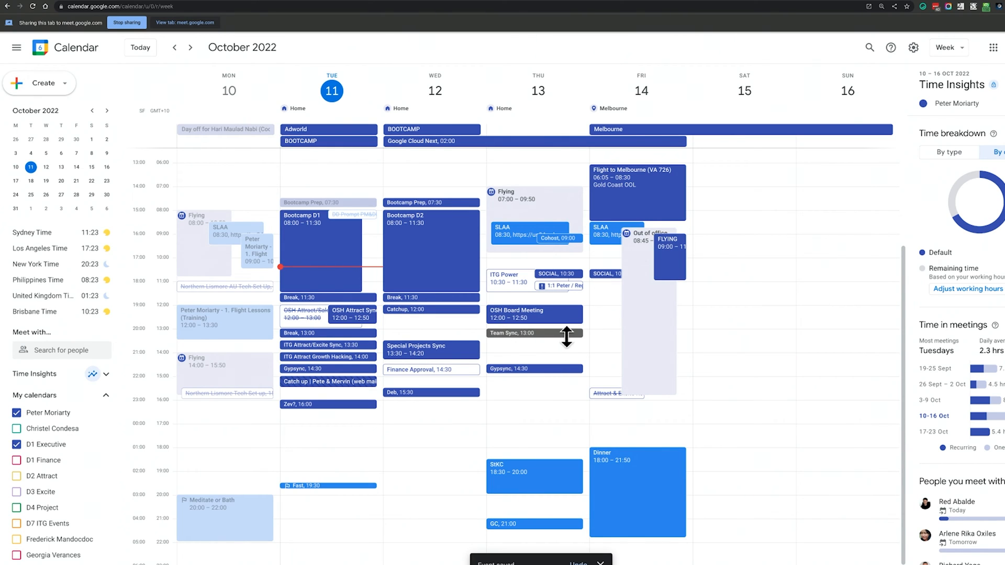
mouse_move(579, 339)
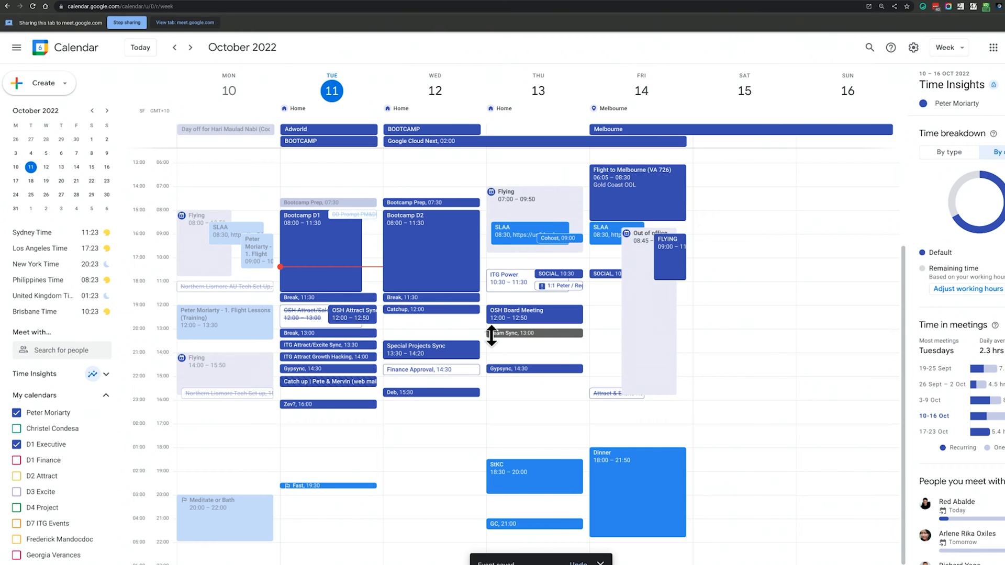
mouse_move(507, 353)
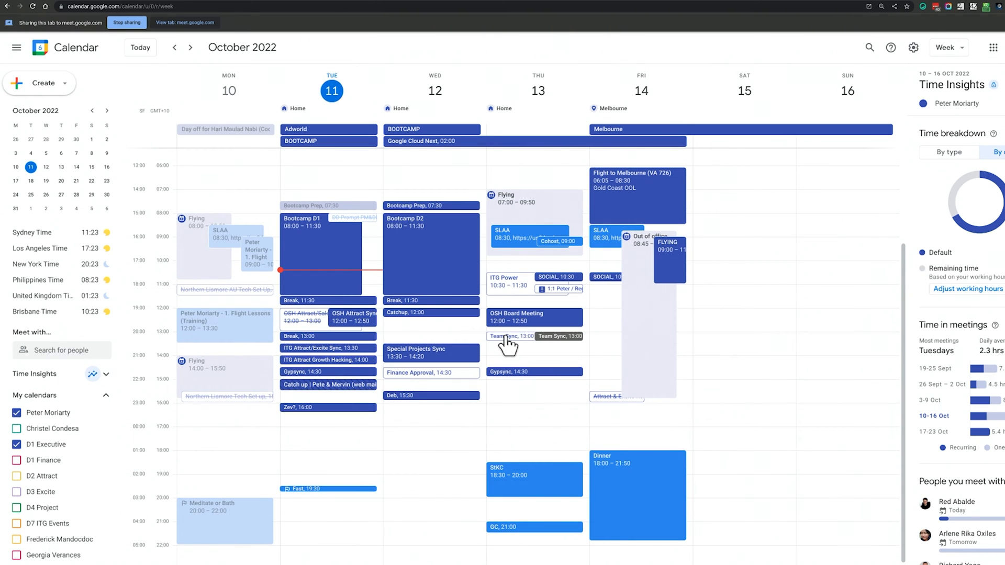
Reply Yes to the Team Sync invitation from its event details
click(510, 336)
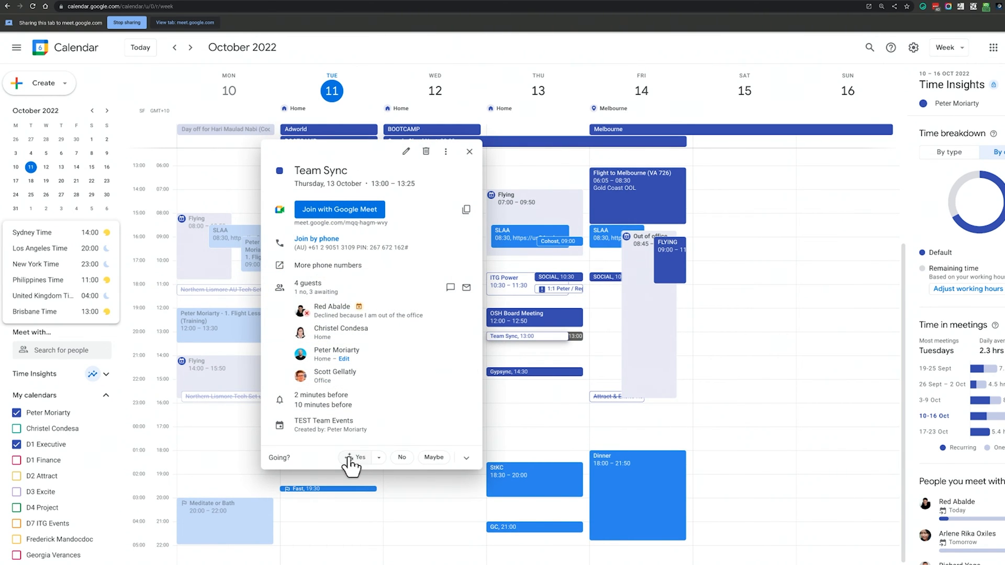
click(359, 457)
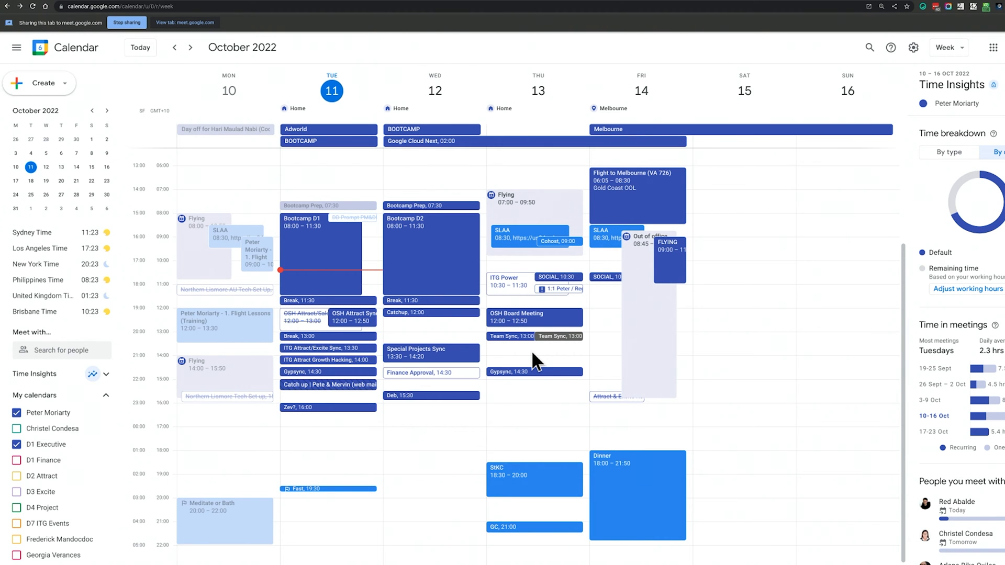
mouse_move(571, 338)
text(d2)
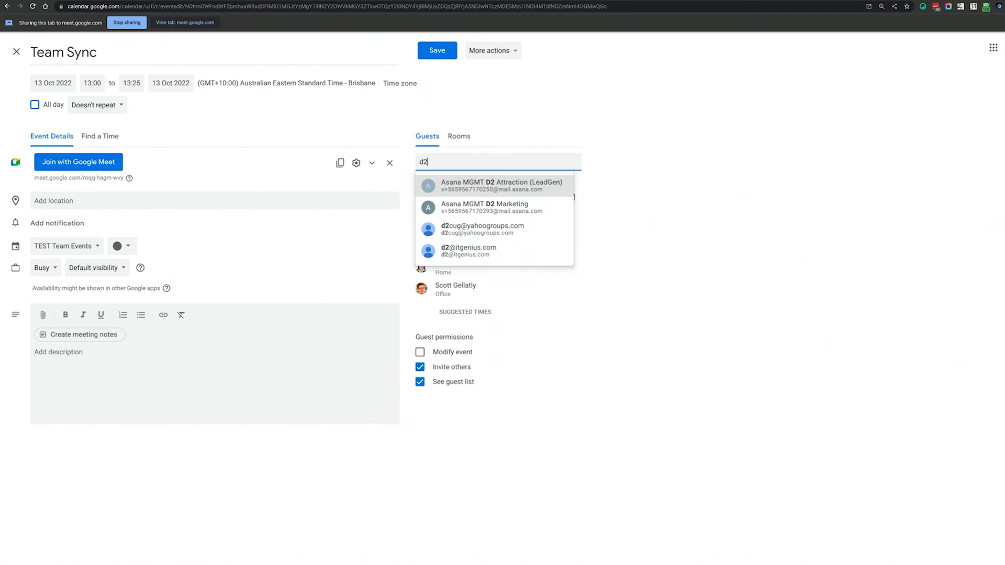
click(468, 250)
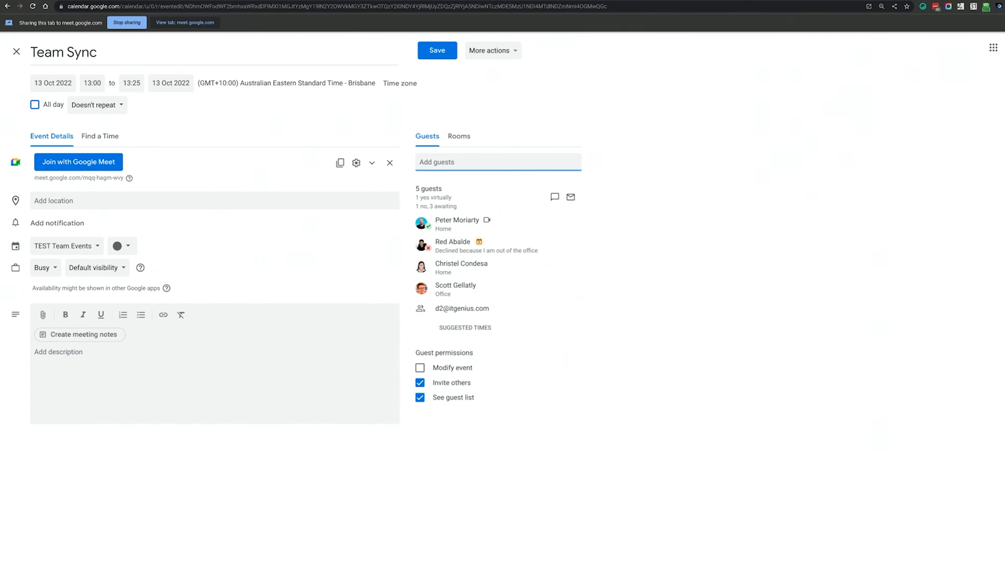
click(493, 308)
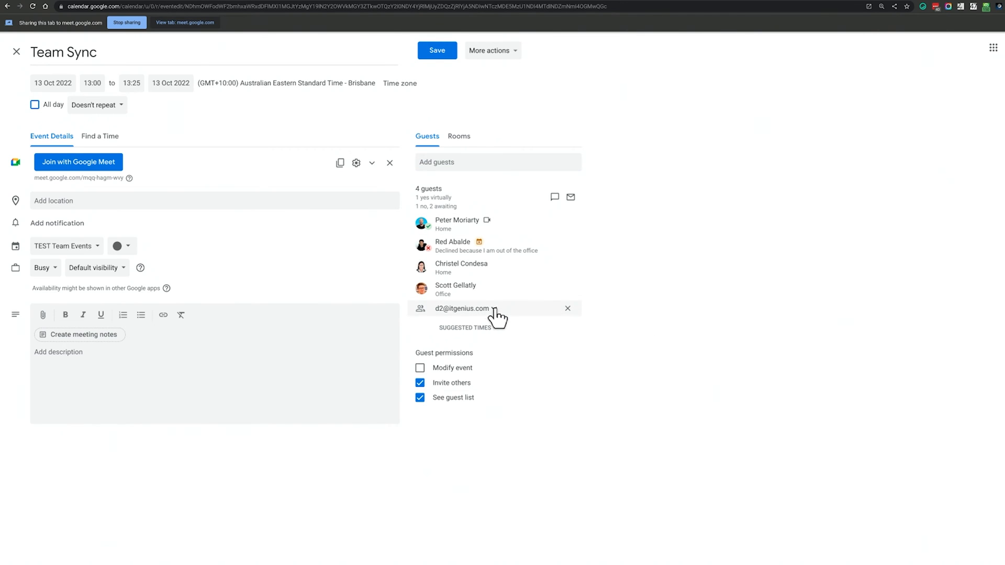
click(462, 308)
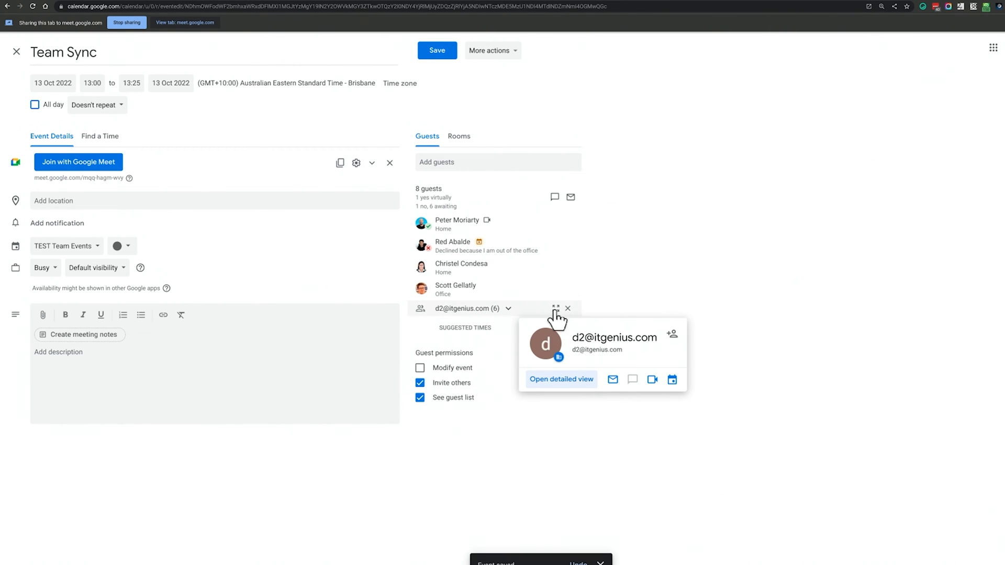
click(510, 308)
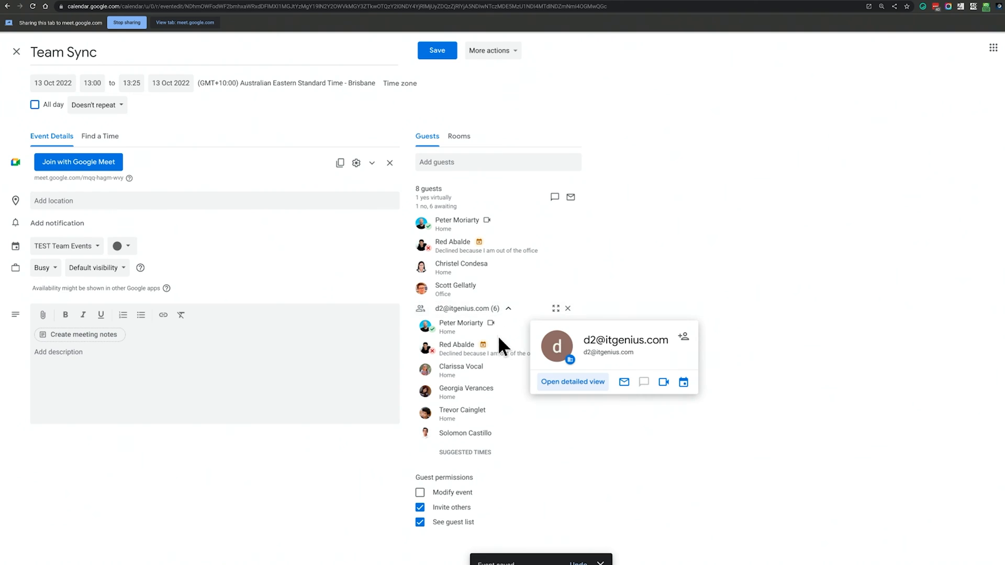